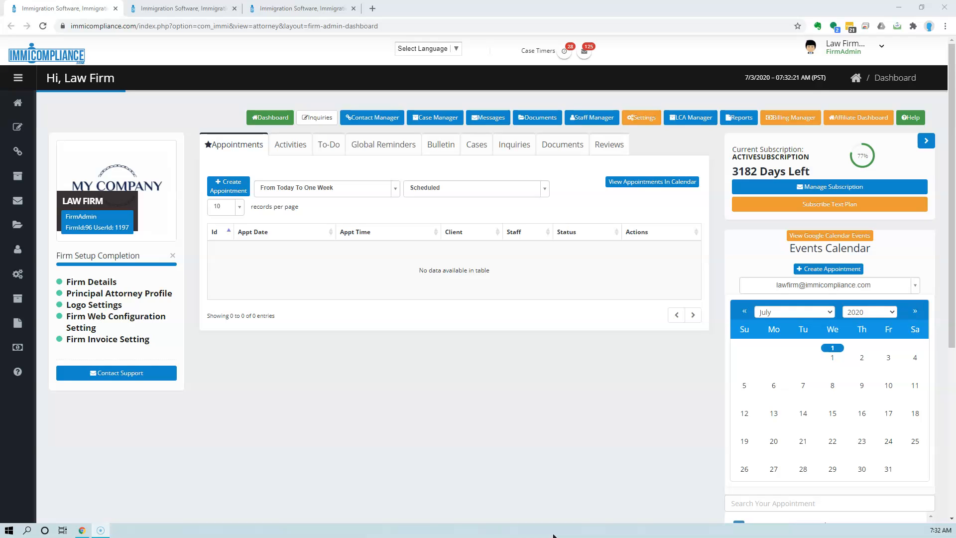
pyautogui.moveTo(777, 143)
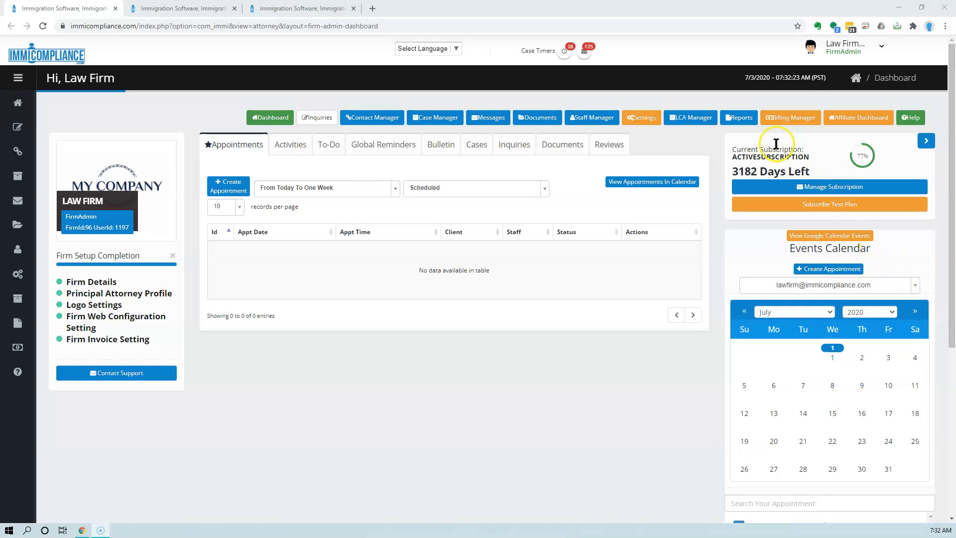
pyautogui.moveTo(408, 523)
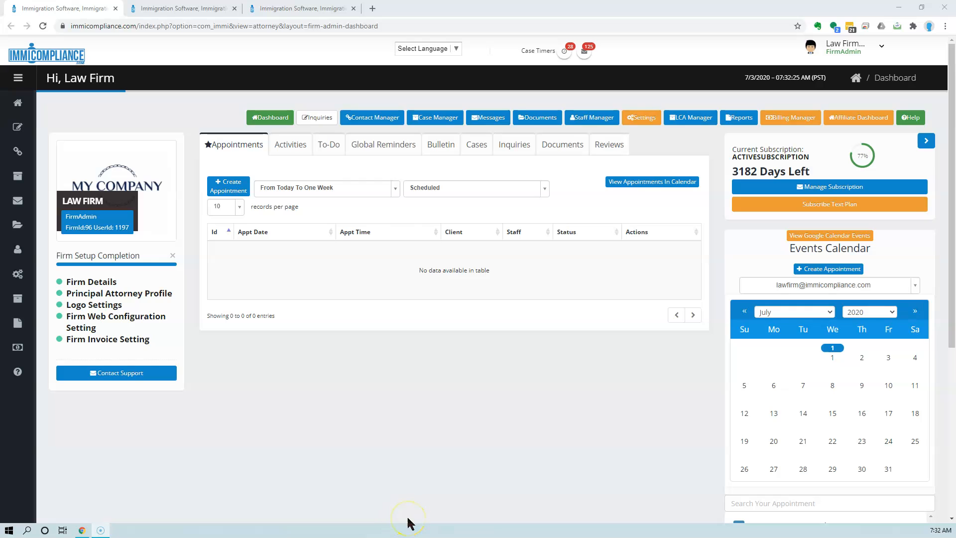
pyautogui.moveTo(221, 147)
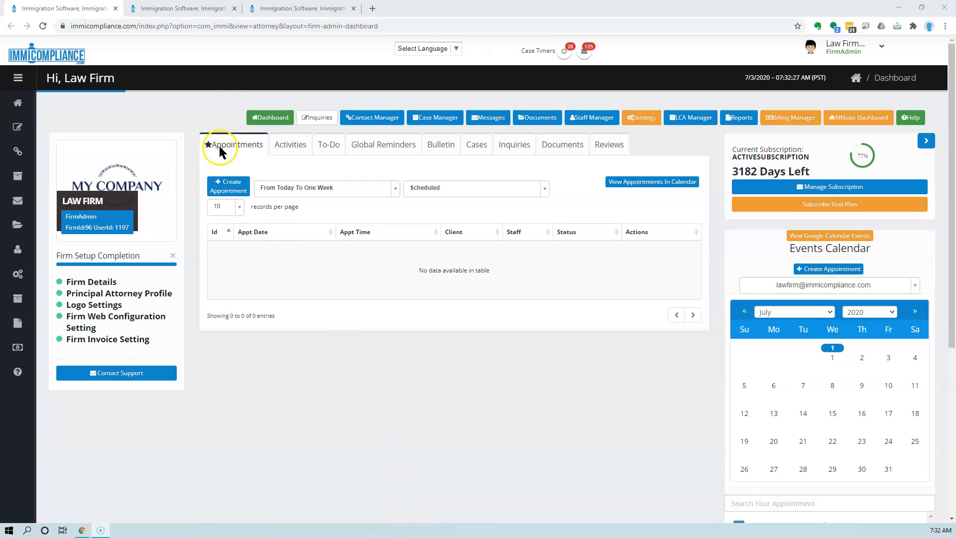
pyautogui.moveTo(642, 118)
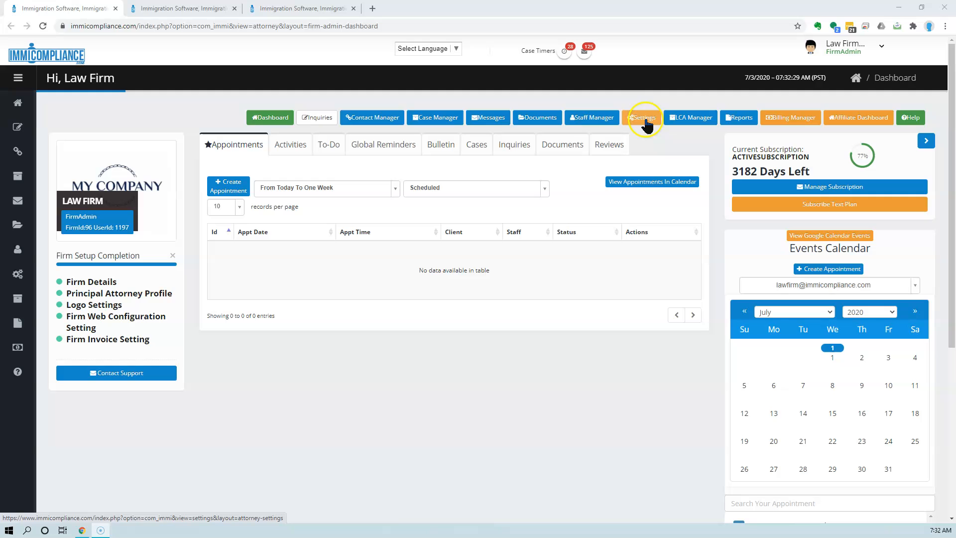
pyautogui.moveTo(198, 11)
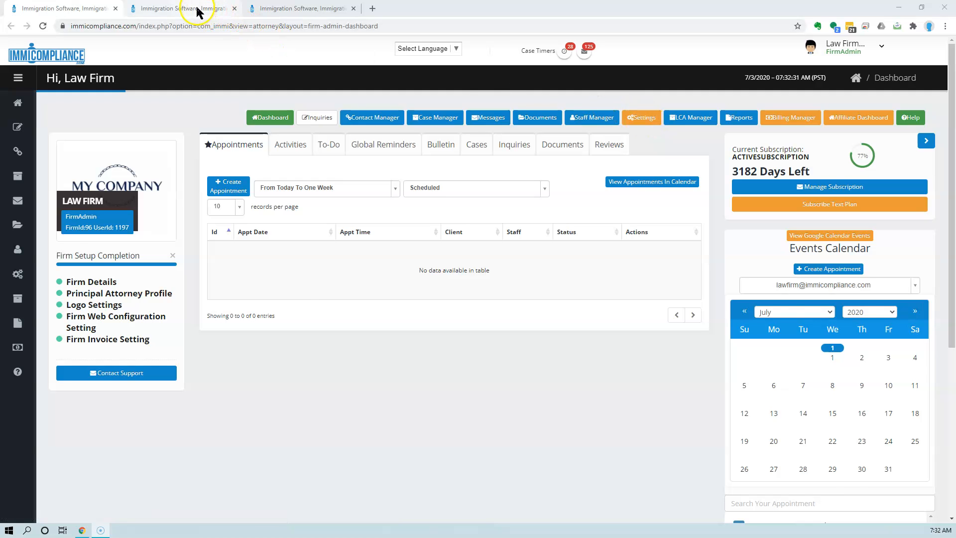
# Switch to the browser tab showing the ImmiCompliance Settings Dashboard.
pyautogui.click(644, 118)
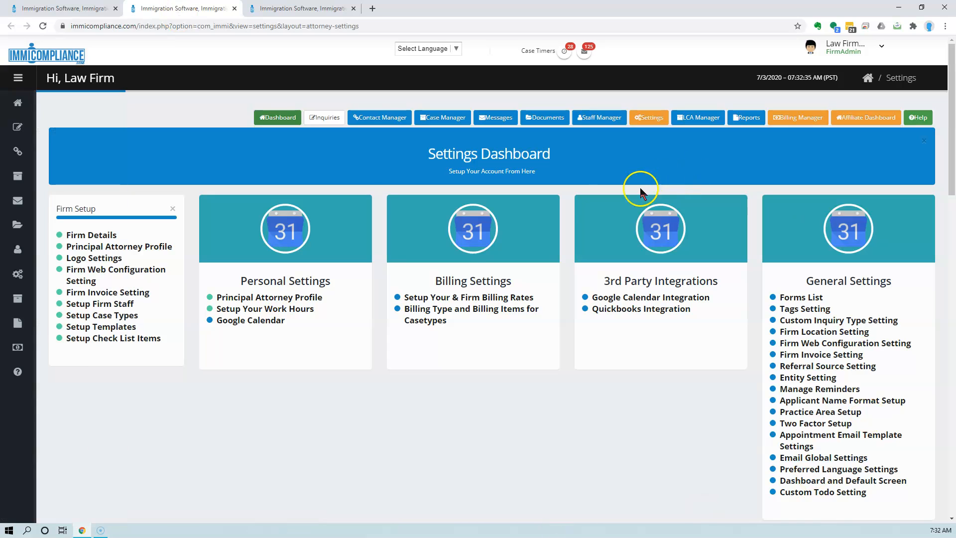
pyautogui.moveTo(775, 494)
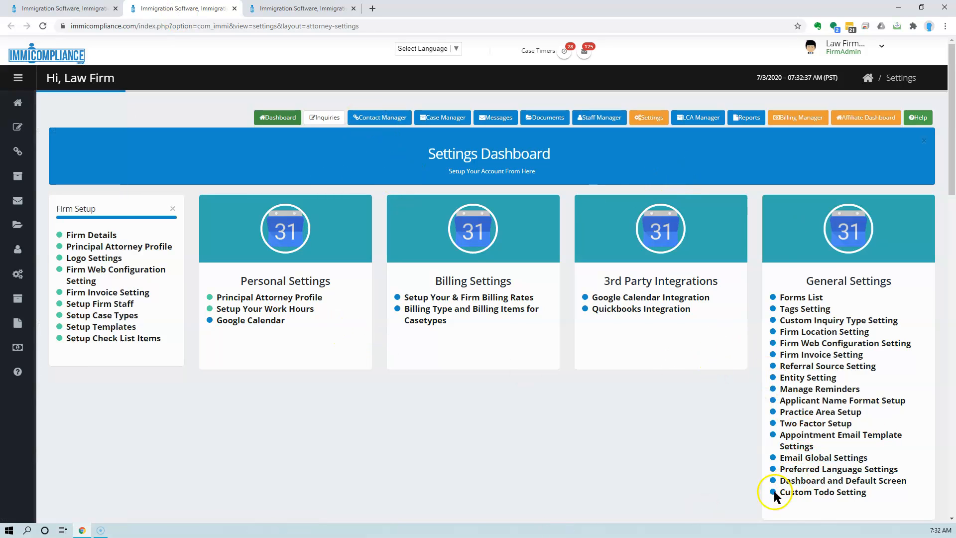
pyautogui.moveTo(808, 377)
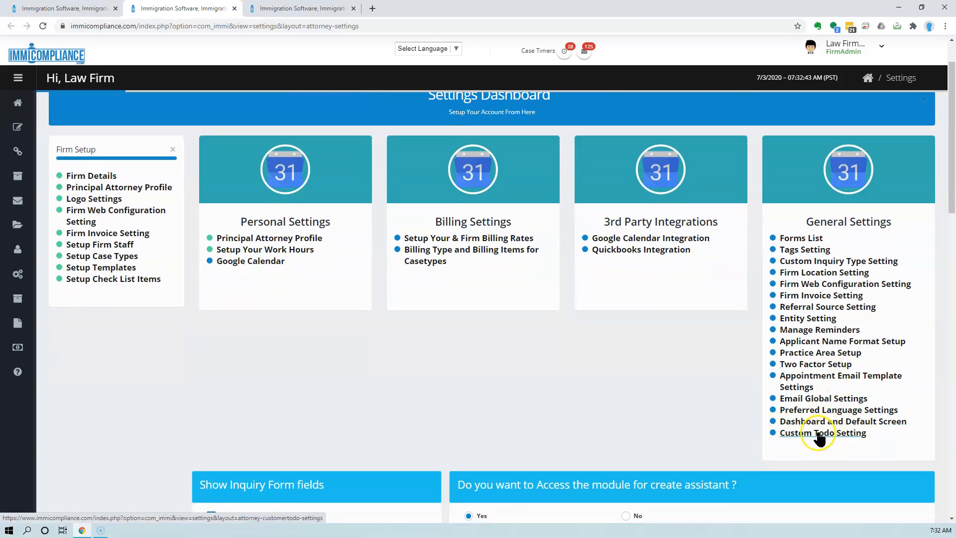
# Go to Custom Todo Setting under General Settings to reach the Custom ToDO List Manager.
pyautogui.click(823, 432)
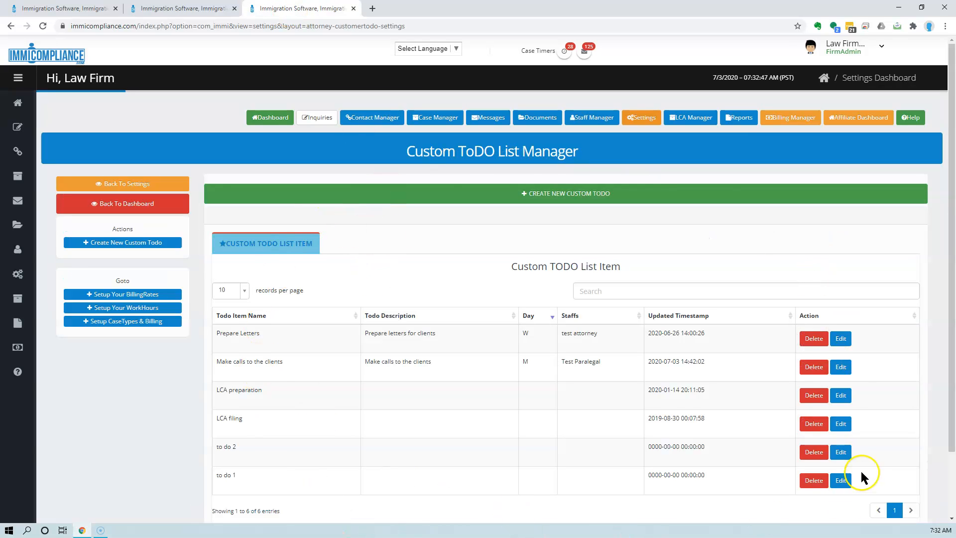
pyautogui.moveTo(528, 523)
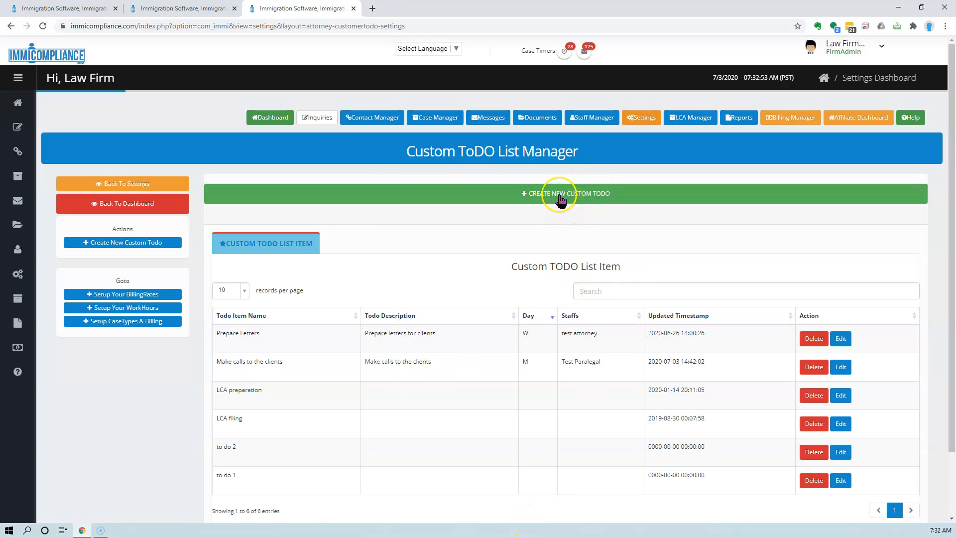
# Start a new custom to-do named and described 'Send invoices to customers' with day F.
pyautogui.click(566, 193)
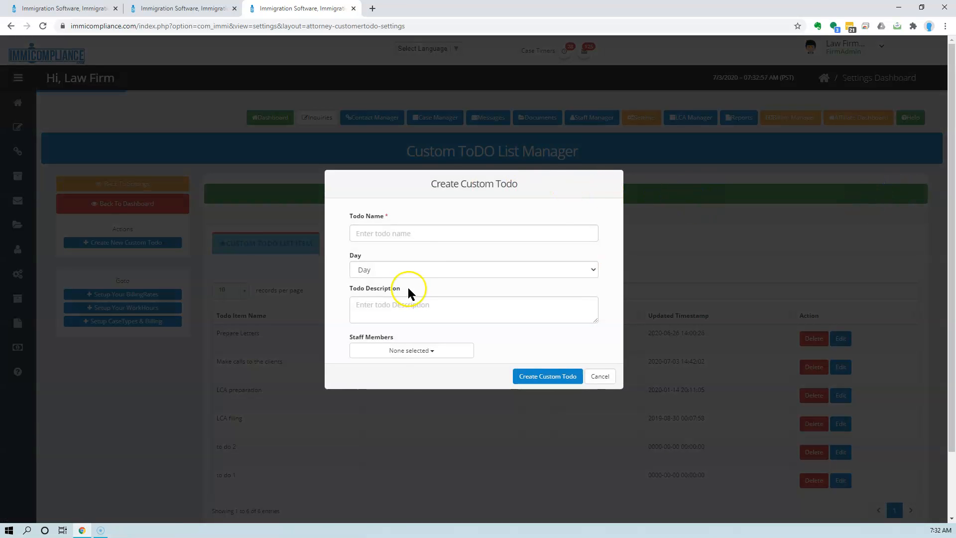
pyautogui.click(473, 233)
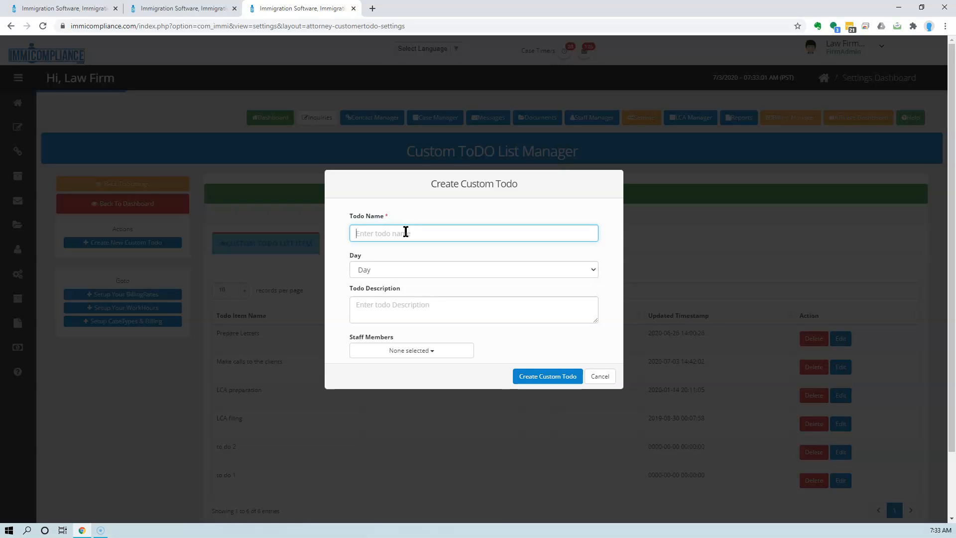
pyautogui.write('Send')
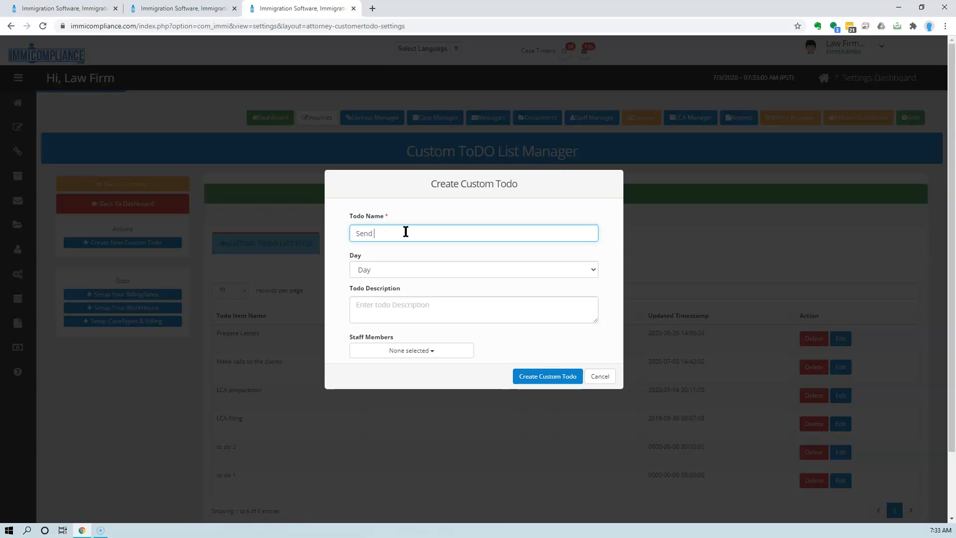
pyautogui.write('invoices to customers')
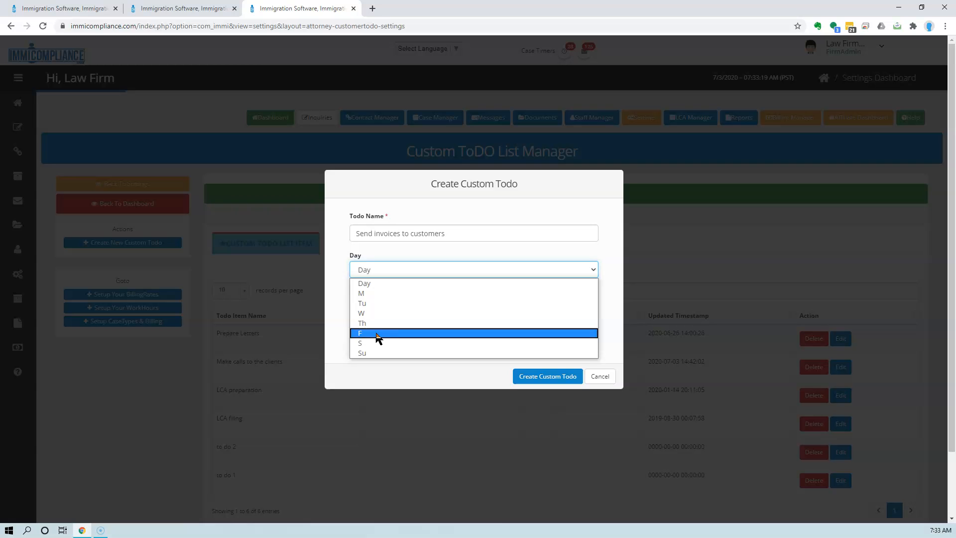
pyautogui.click(359, 332)
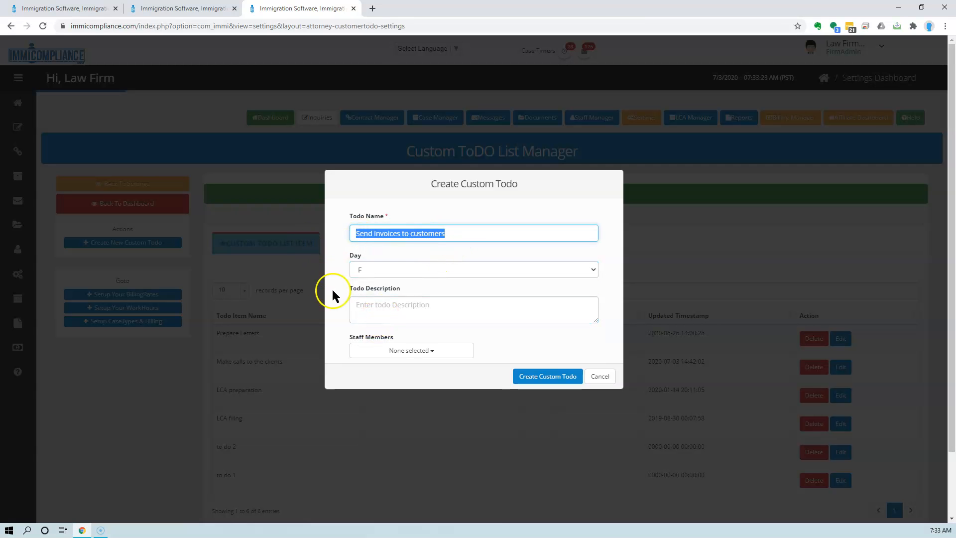
pyautogui.write('Send invoices to customers')
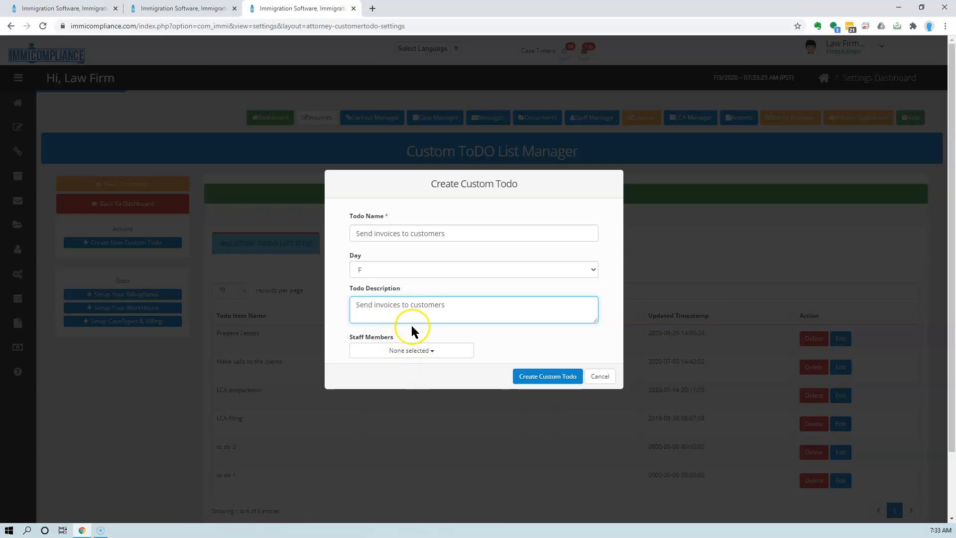
# Assign the new to-do to staff member Test Paralegal.
pyautogui.click(411, 350)
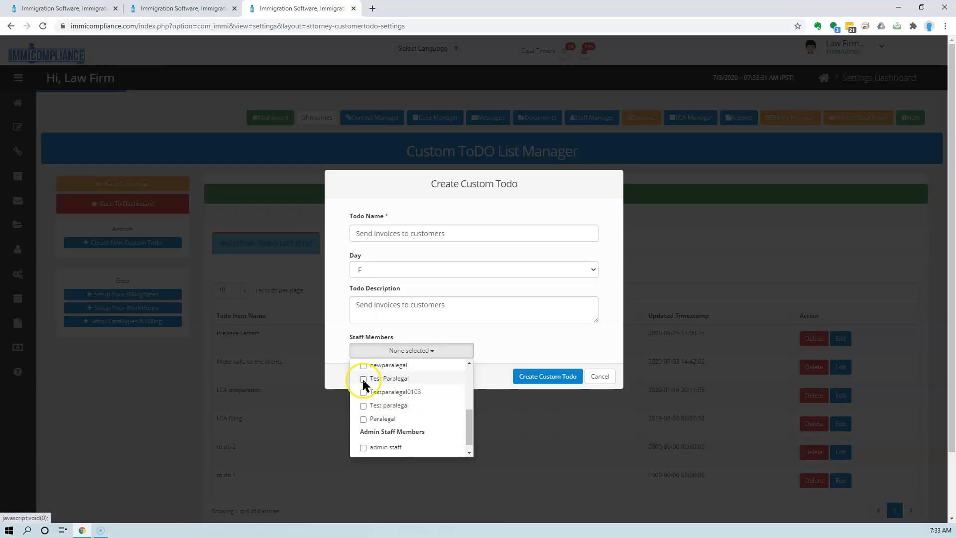
pyautogui.click(364, 379)
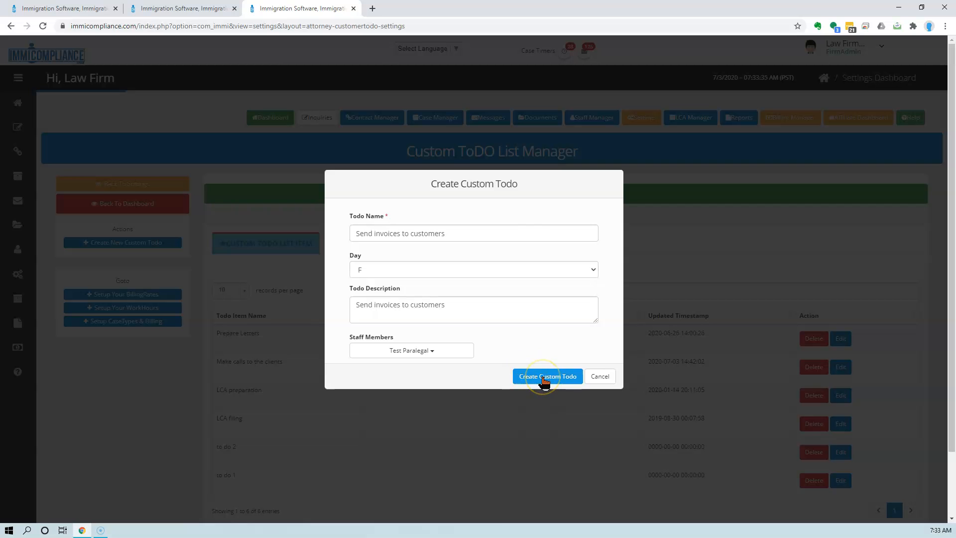
# Create the to-do so 'Send invoices to customers' appears as the seventh list item.
pyautogui.click(547, 376)
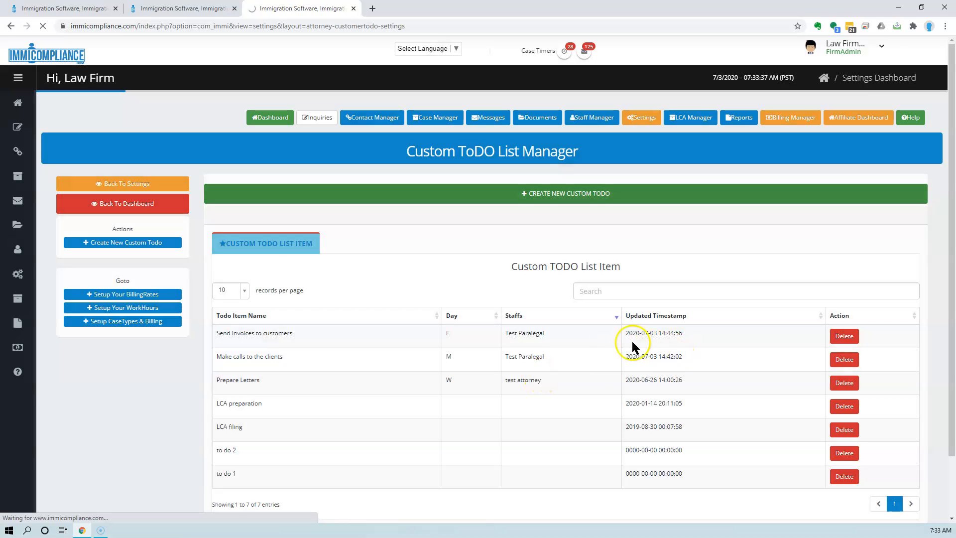
pyautogui.moveTo(204, 341)
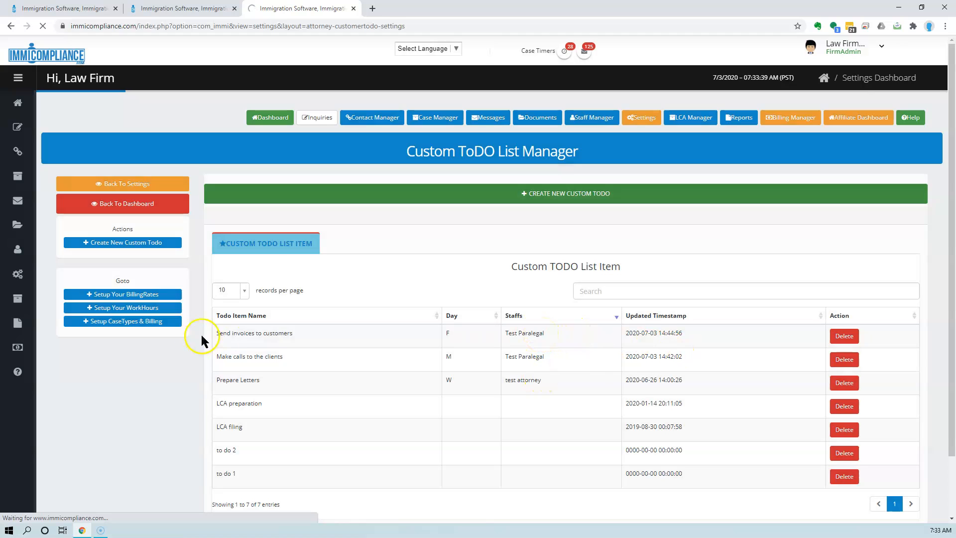
pyautogui.moveTo(219, 340)
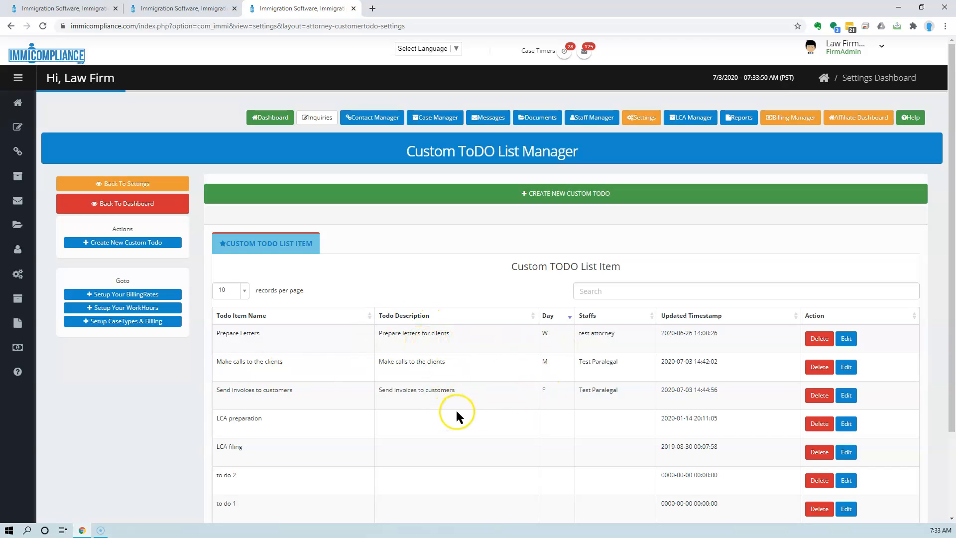
pyautogui.moveTo(385, 401)
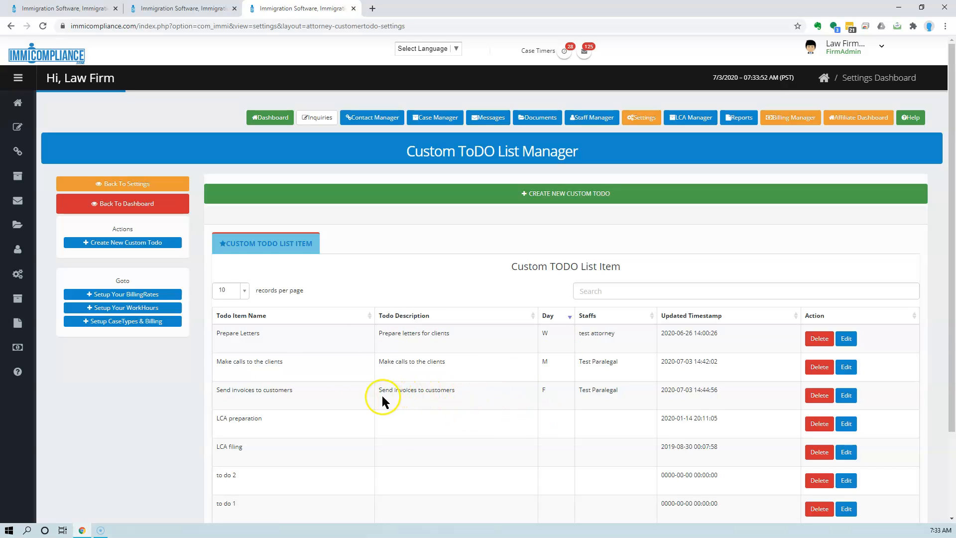
pyautogui.moveTo(518, 420)
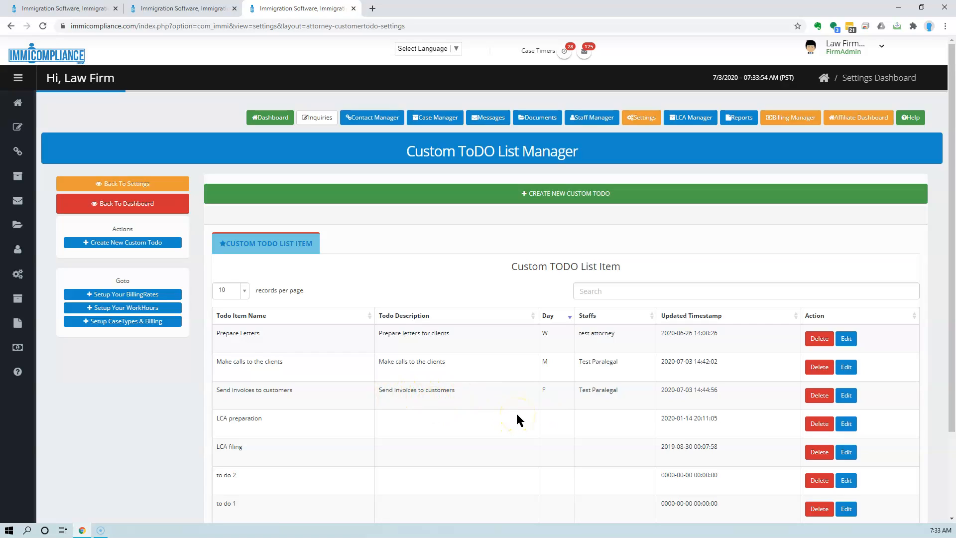